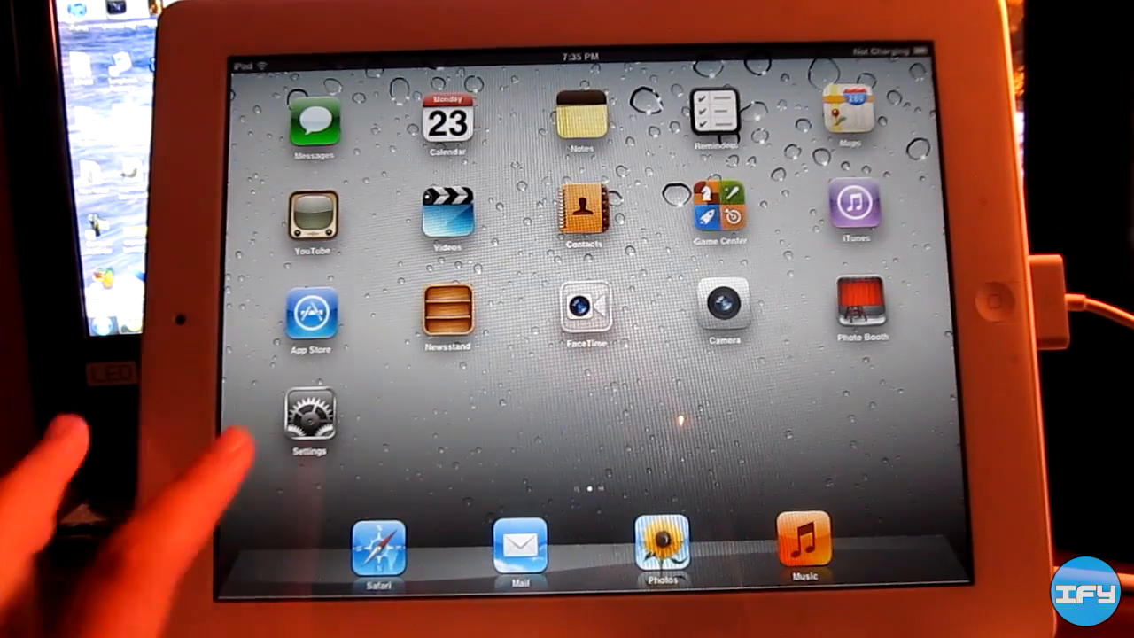
Swipe to the second home screen page where the Cydia icon sits
scroll(left, 3)
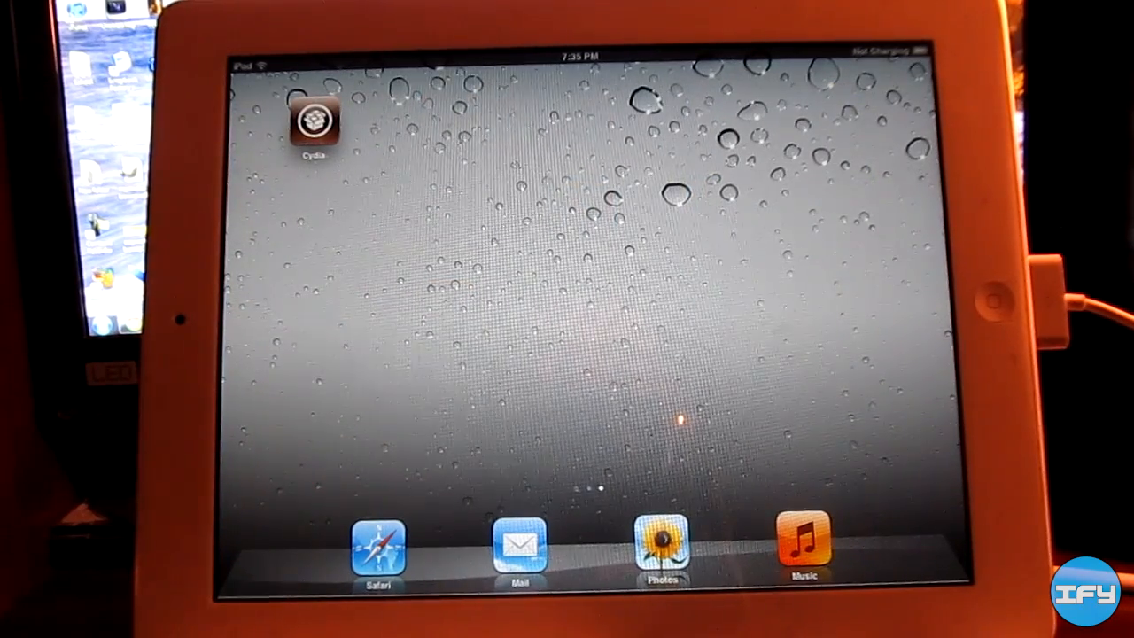
click(313, 121)
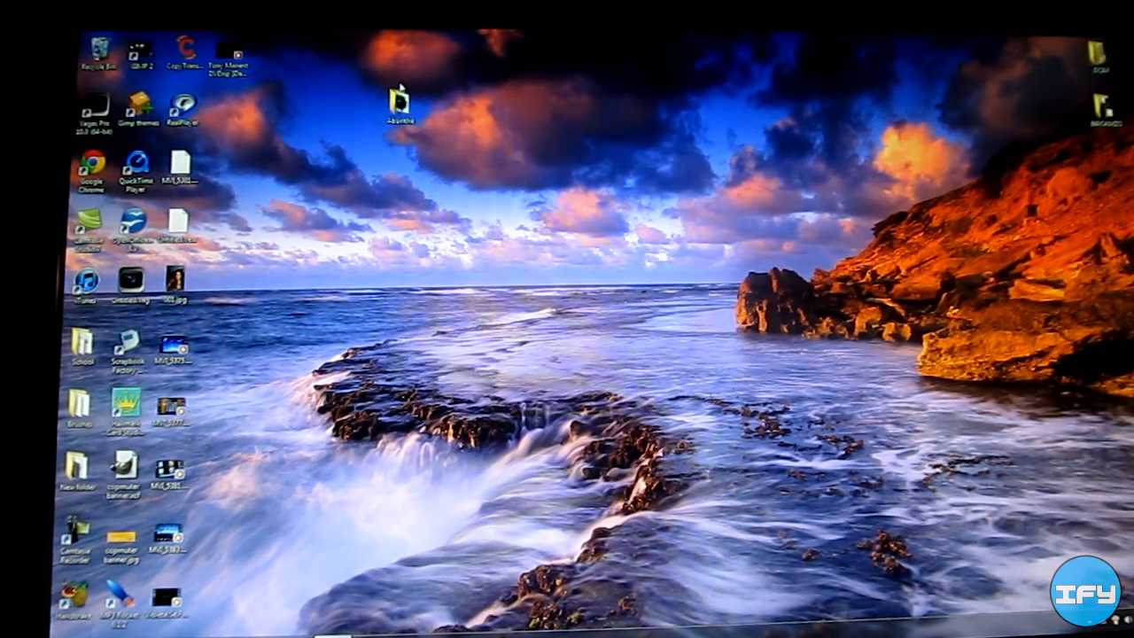
Launch absinthe.exe from the desktop Absinthe folder and centre its window while it detects the iPad 2
click(400, 105)
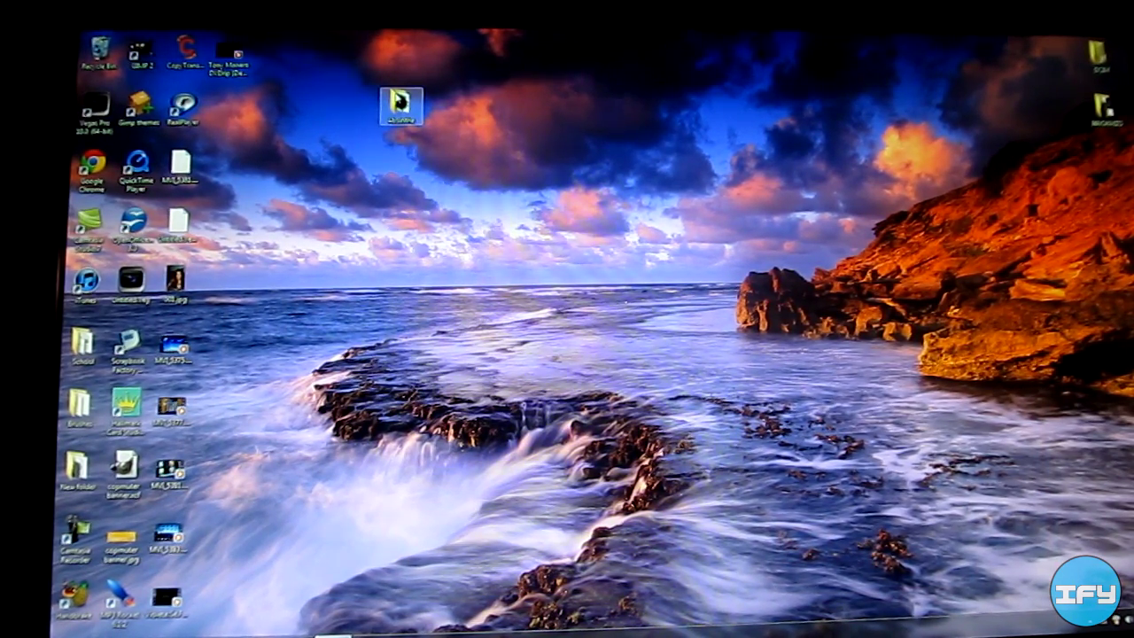
double_click(402, 104)
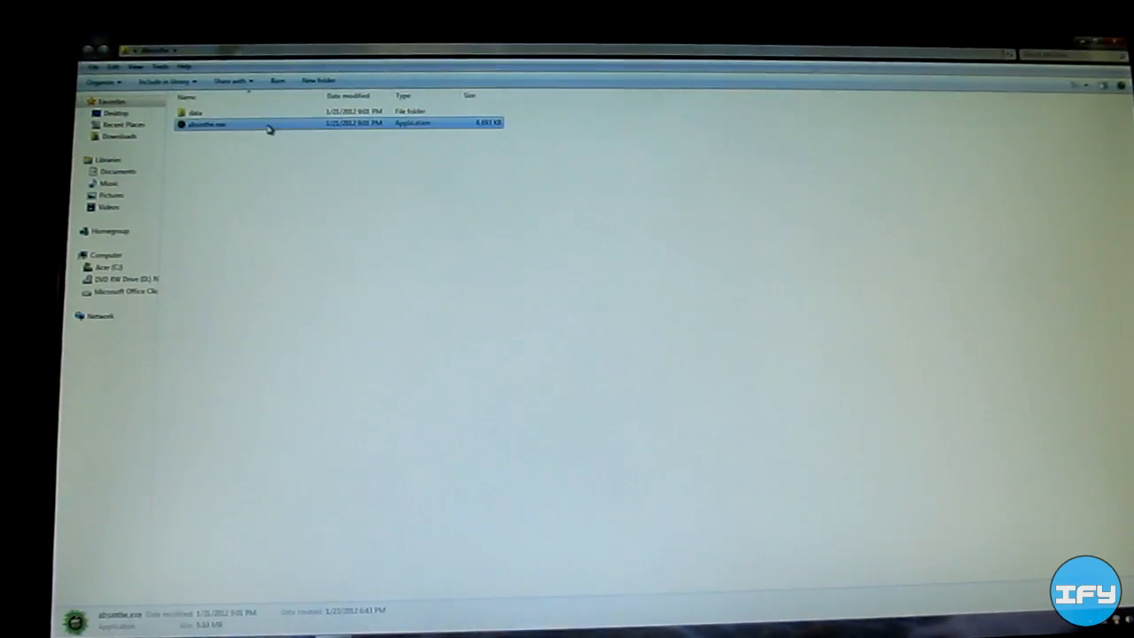
double_click(206, 124)
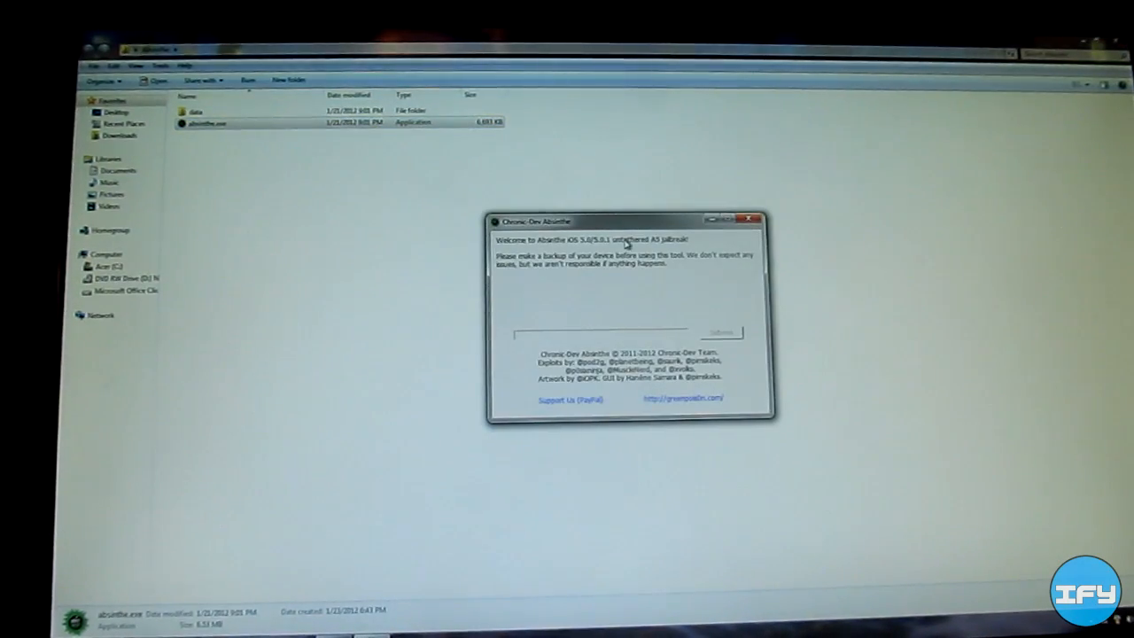
drag(623, 221, 531, 183)
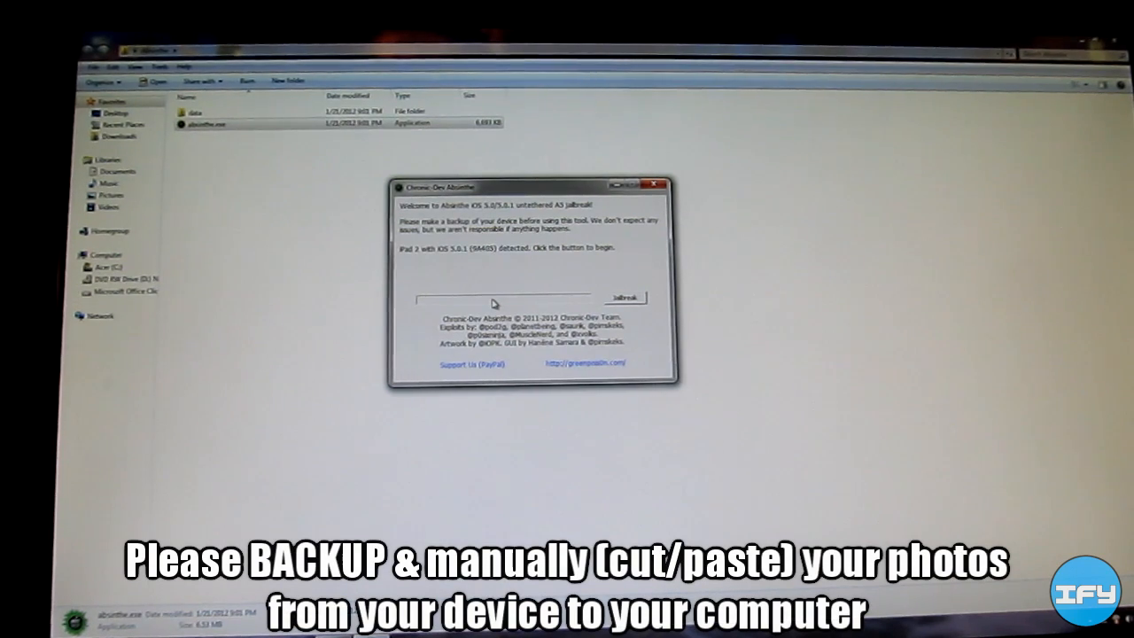
mouse_move(493, 305)
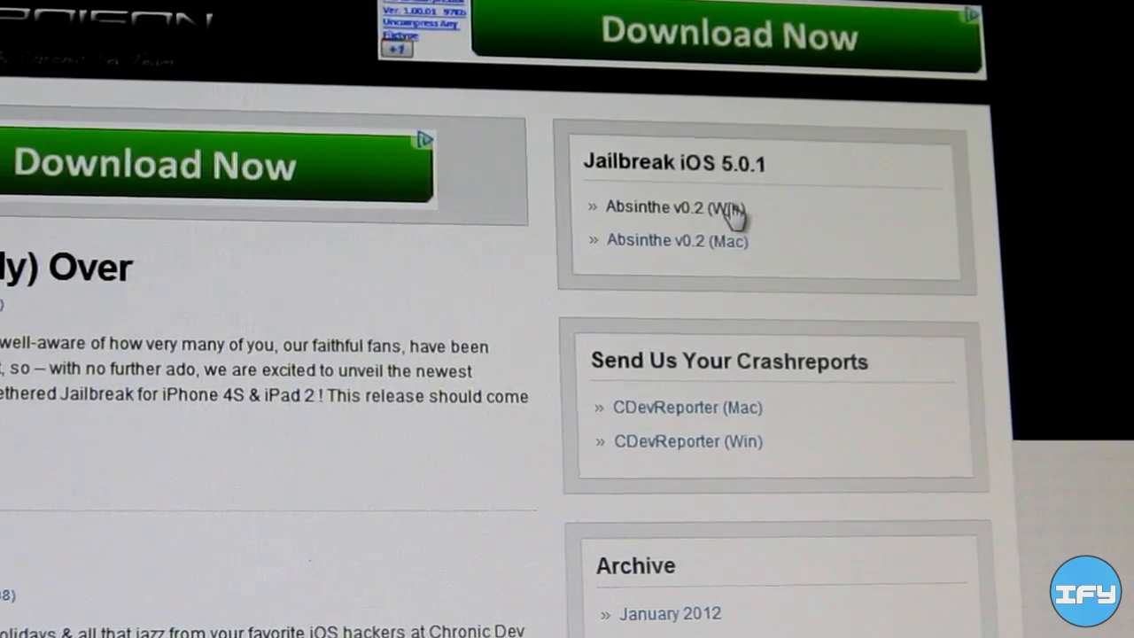
mouse_move(705, 250)
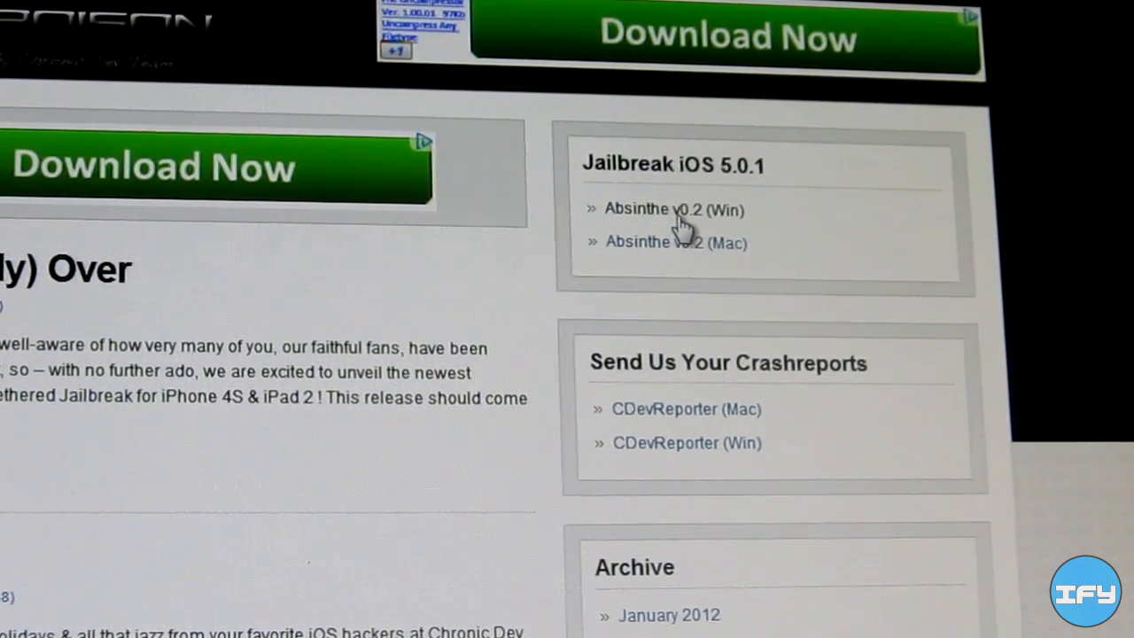
Download 'Absinthe v0.2 (Win)' from the Jailbreak iOS 5.0.1 section of greenpois0n.com
click(673, 209)
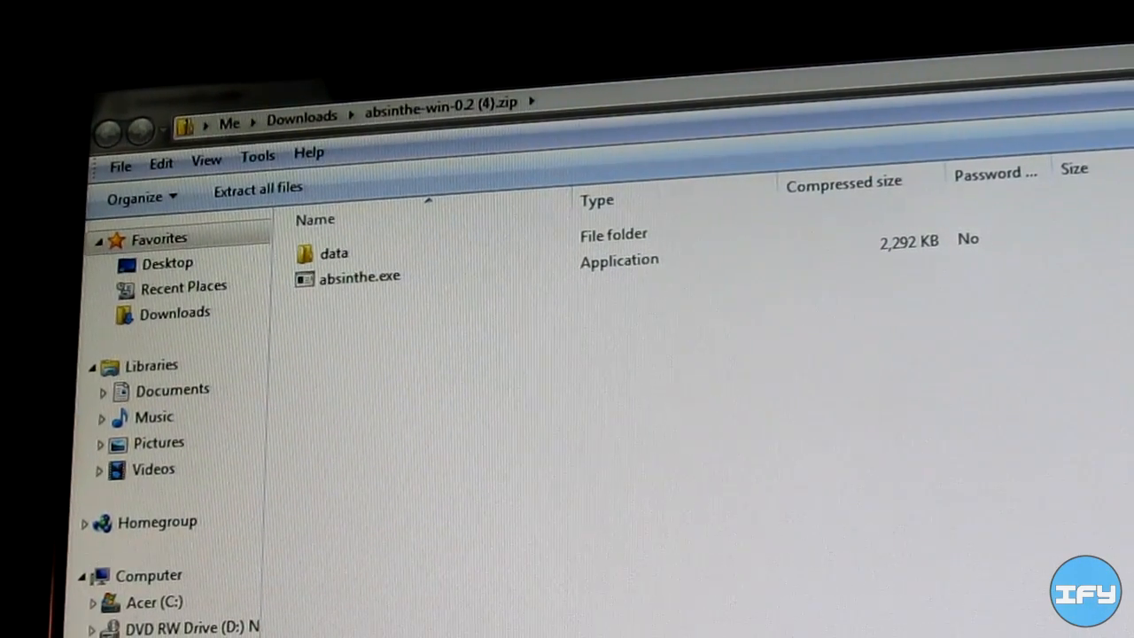
mouse_move(301, 115)
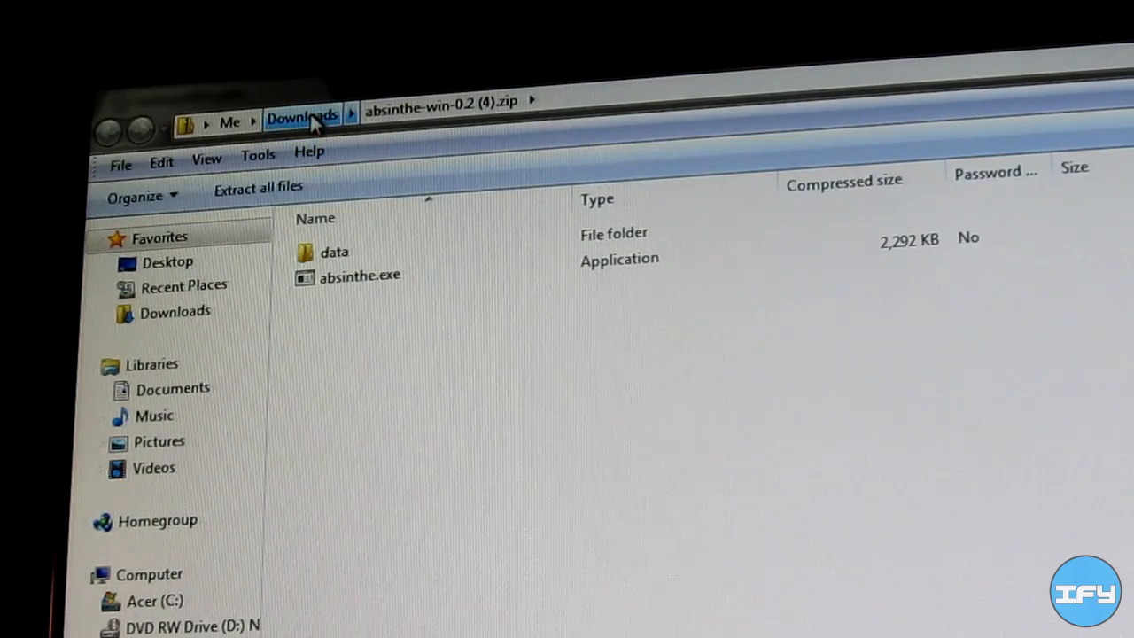
Return to the Downloads folder and bring up, then dismiss, the options for absinthe-win-0.2 (4).zip
click(301, 116)
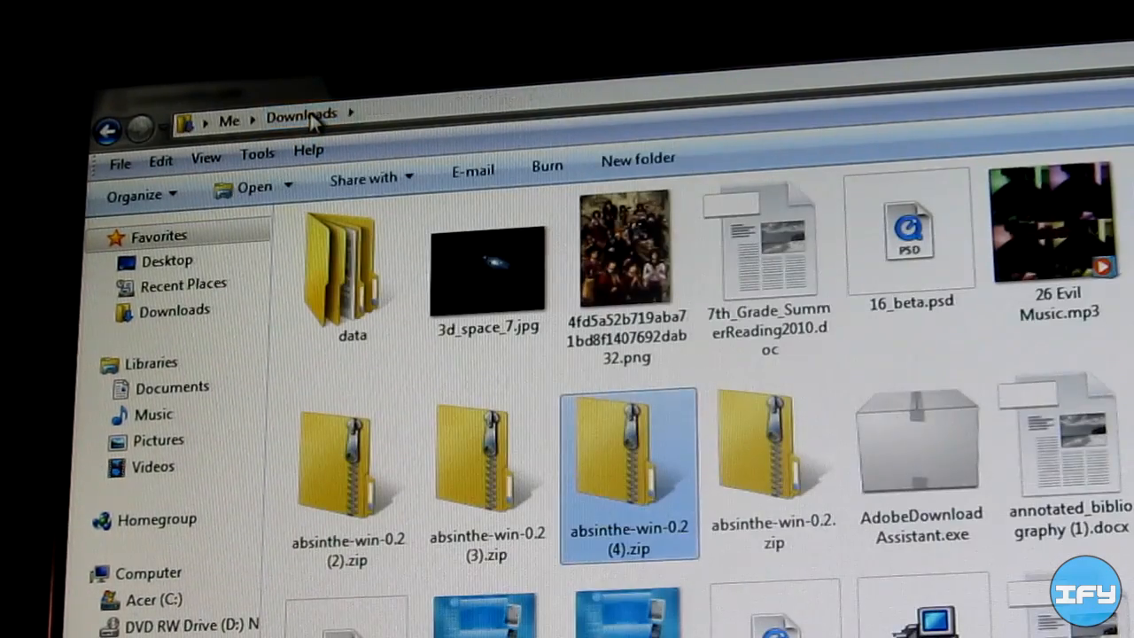
scroll(down, 3)
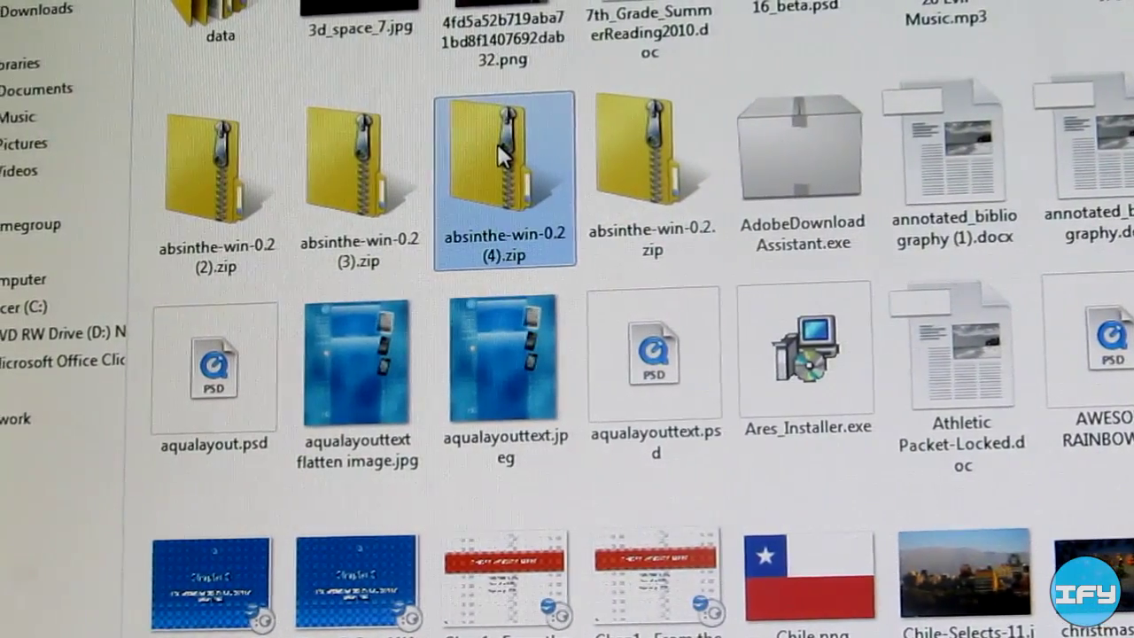
mouse_move(503, 159)
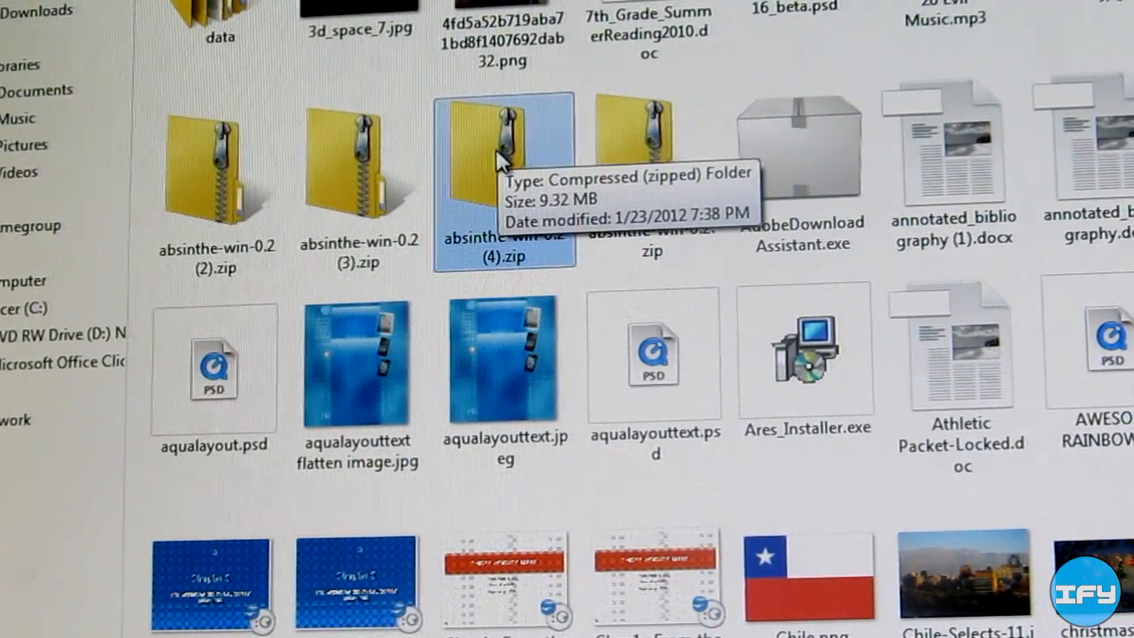
right_click(505, 177)
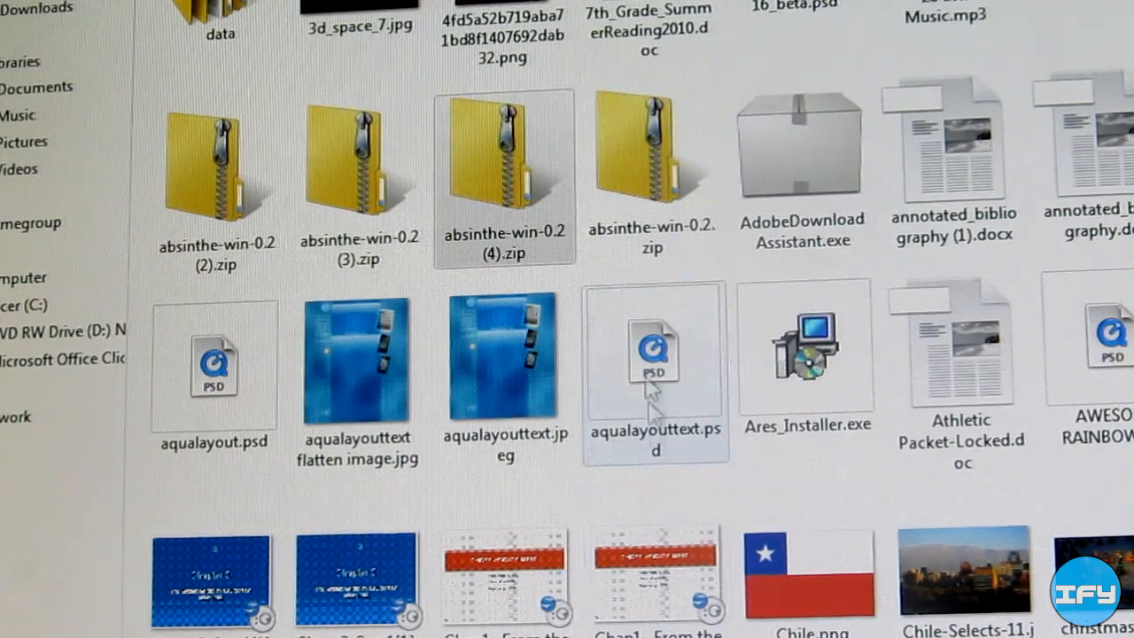
click(503, 174)
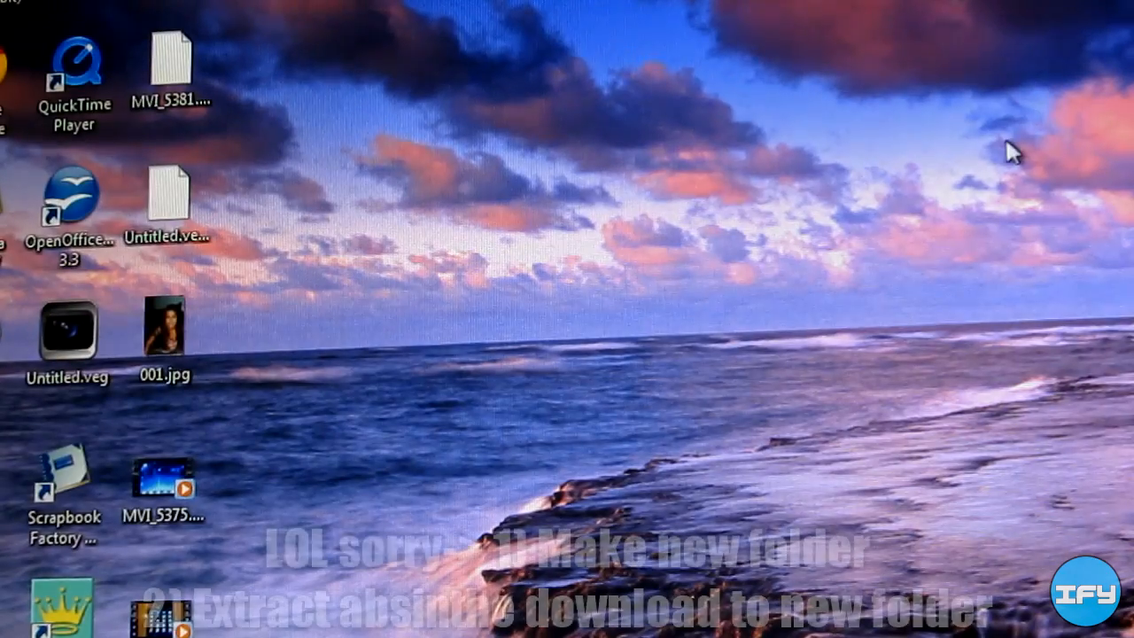
Create a new desktop folder and extract absinthe-win-0.2 (4).zip into it
right_click(1010, 156)
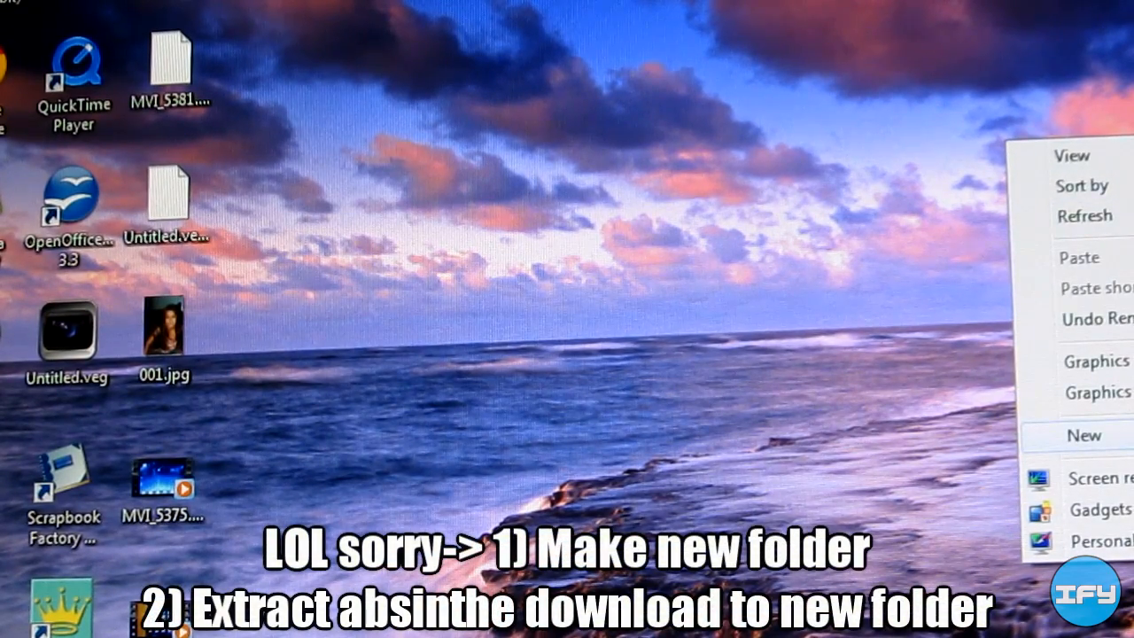
click(1084, 435)
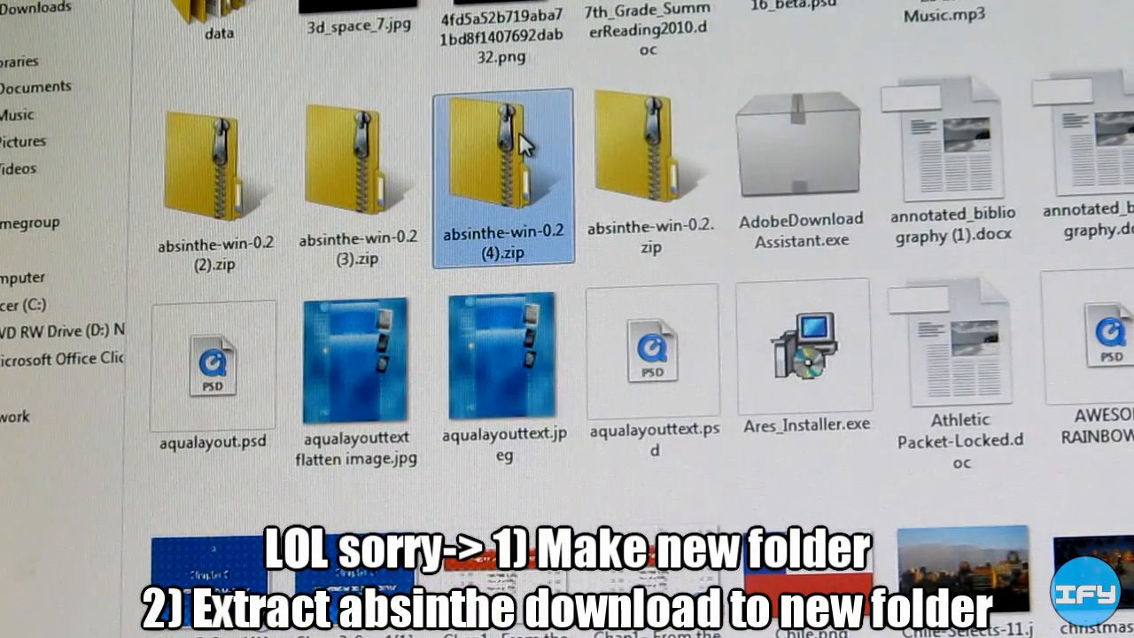
mouse_move(523, 141)
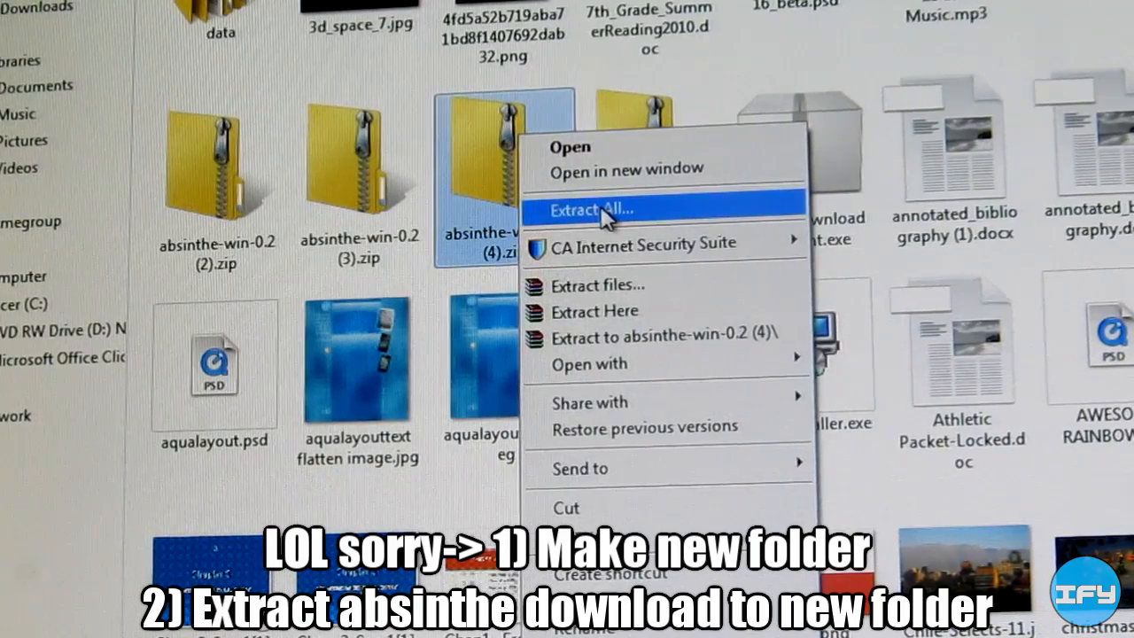
click(601, 209)
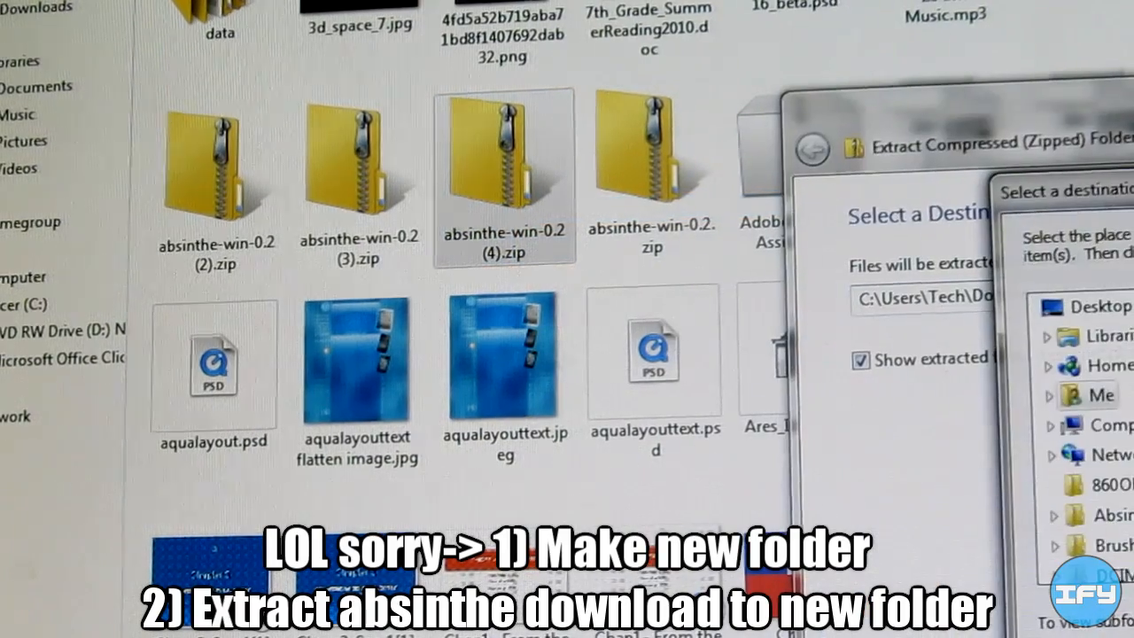
scroll(down, 3)
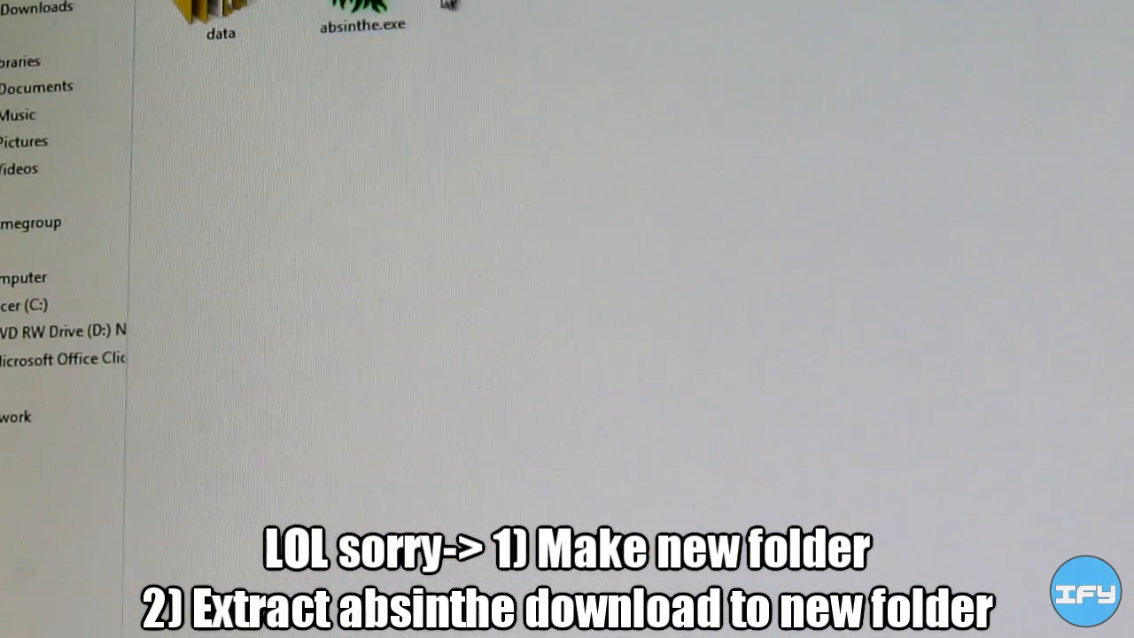
mouse_move(221, 98)
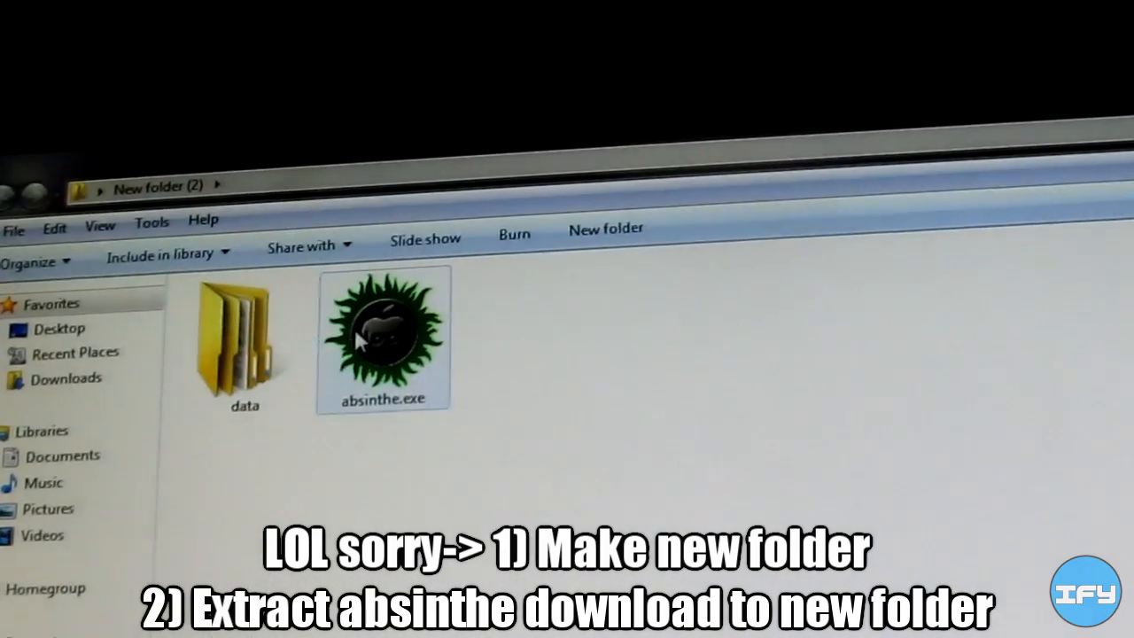
Unblock absinthe.exe in New folder (2) through its file Properties
click(383, 337)
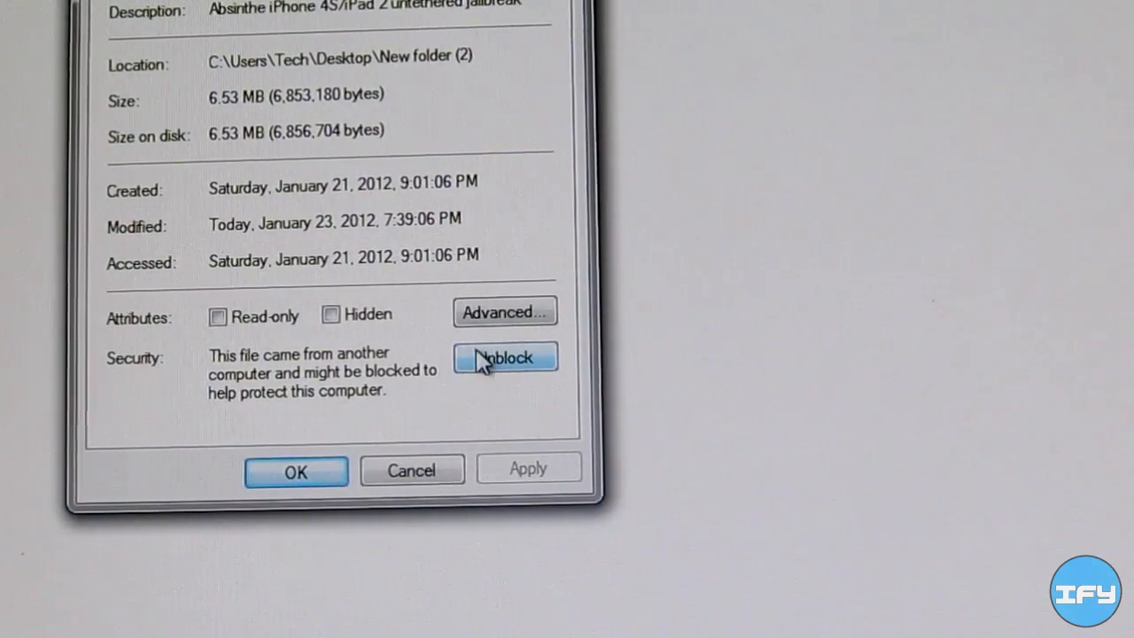
mouse_move(460, 367)
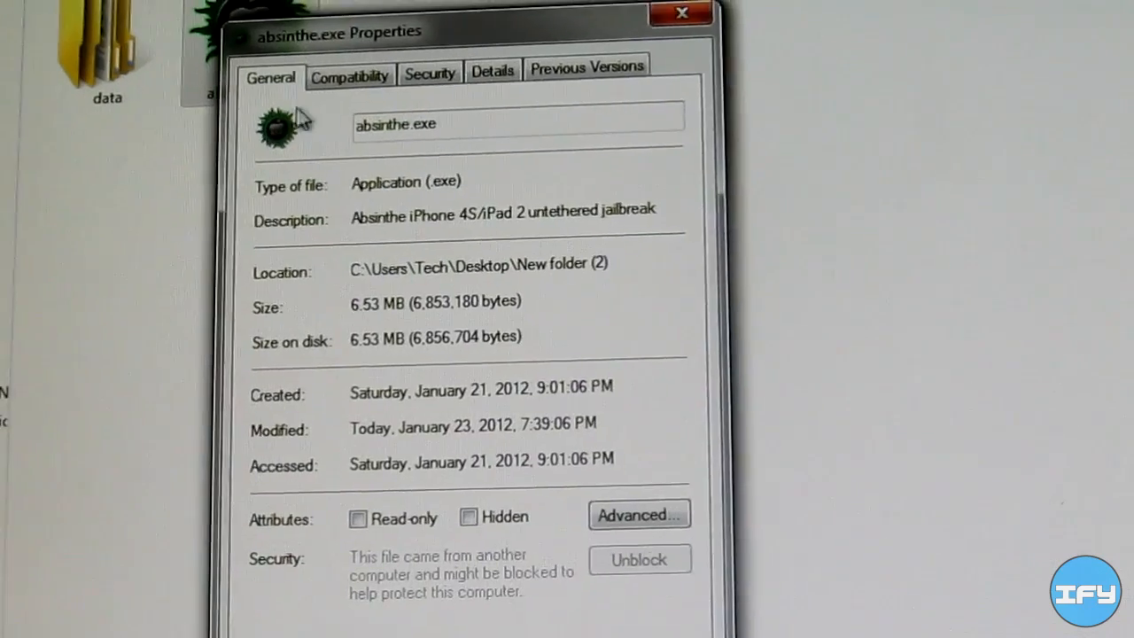
click(349, 76)
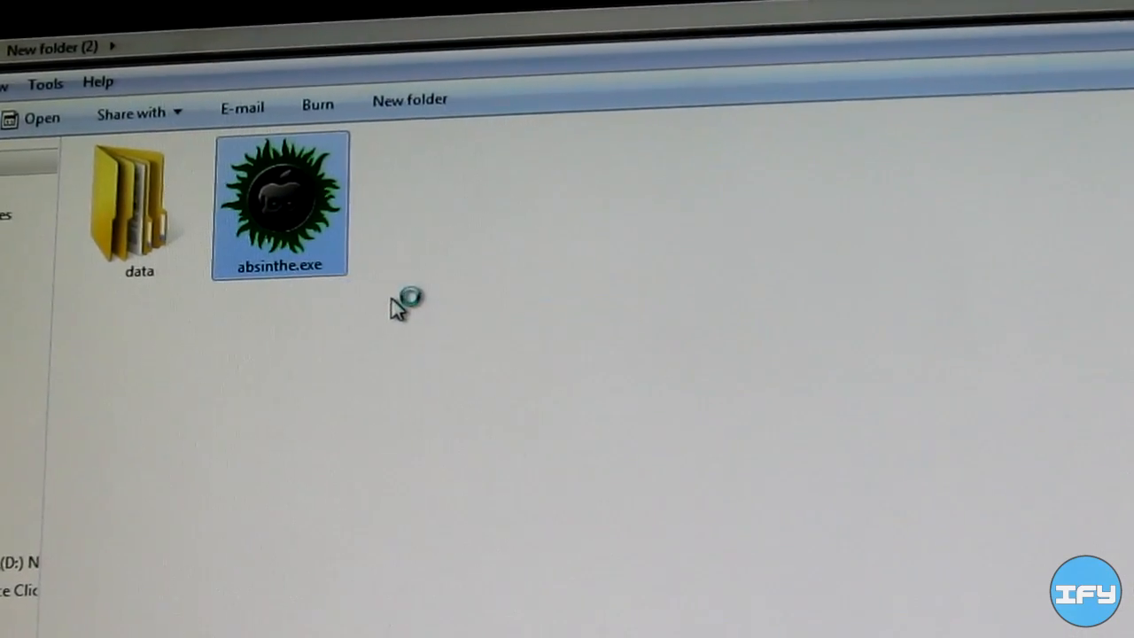
Run the unblocked absinthe.exe and start the jailbreak on the detected iPad 2 (iOS 5.0.1)
double_click(280, 206)
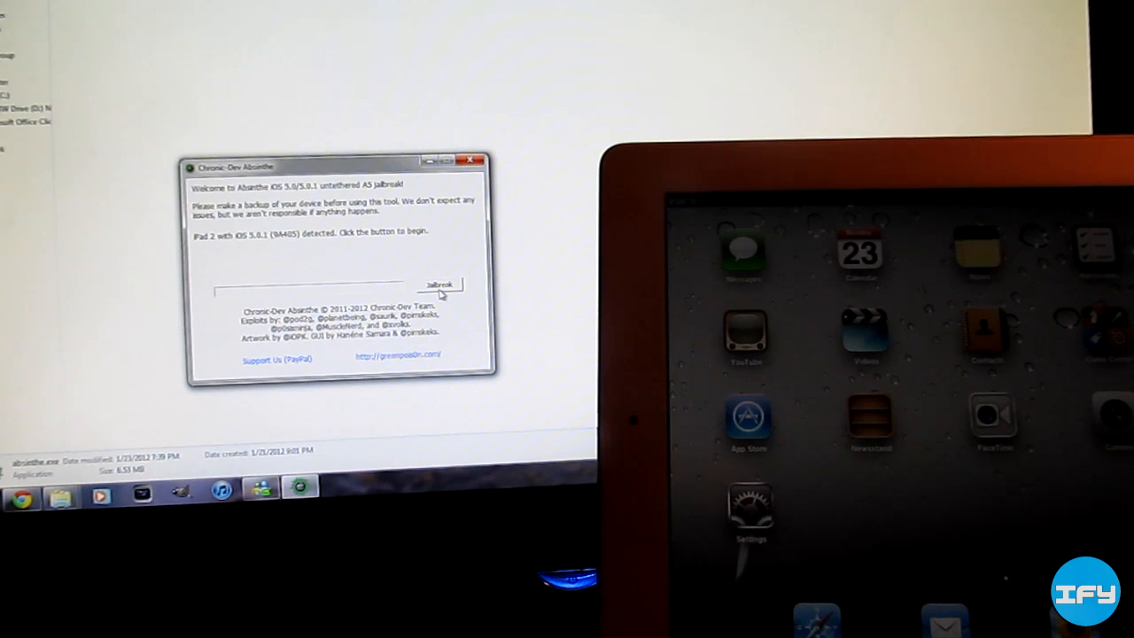
click(440, 284)
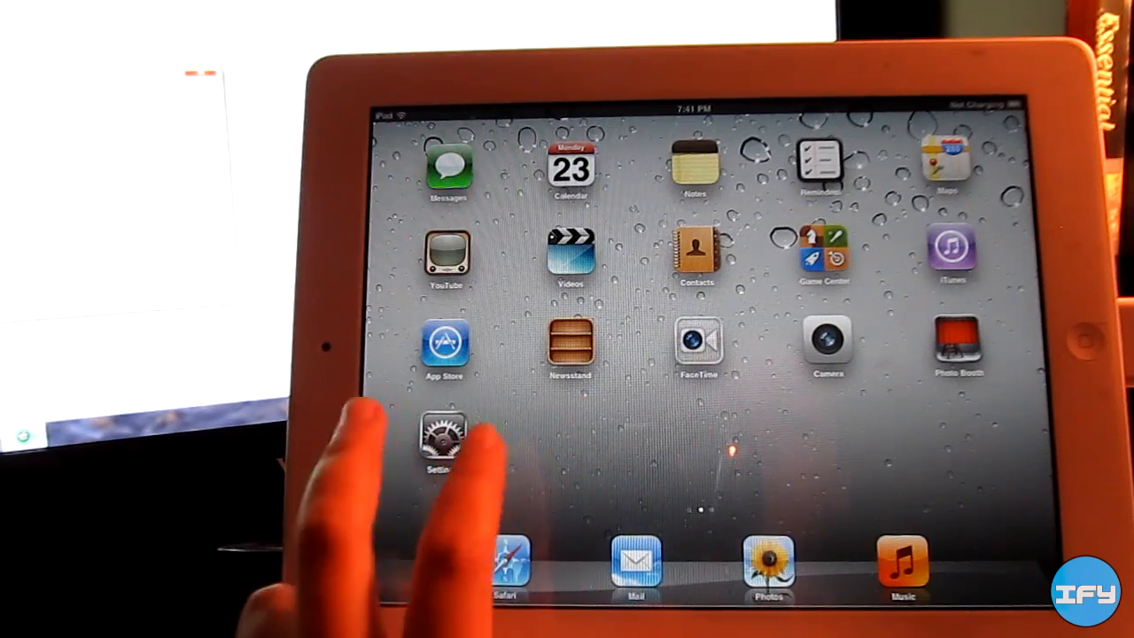
Go to Settings > General > Reset on the iPad to show the reset options
click(442, 434)
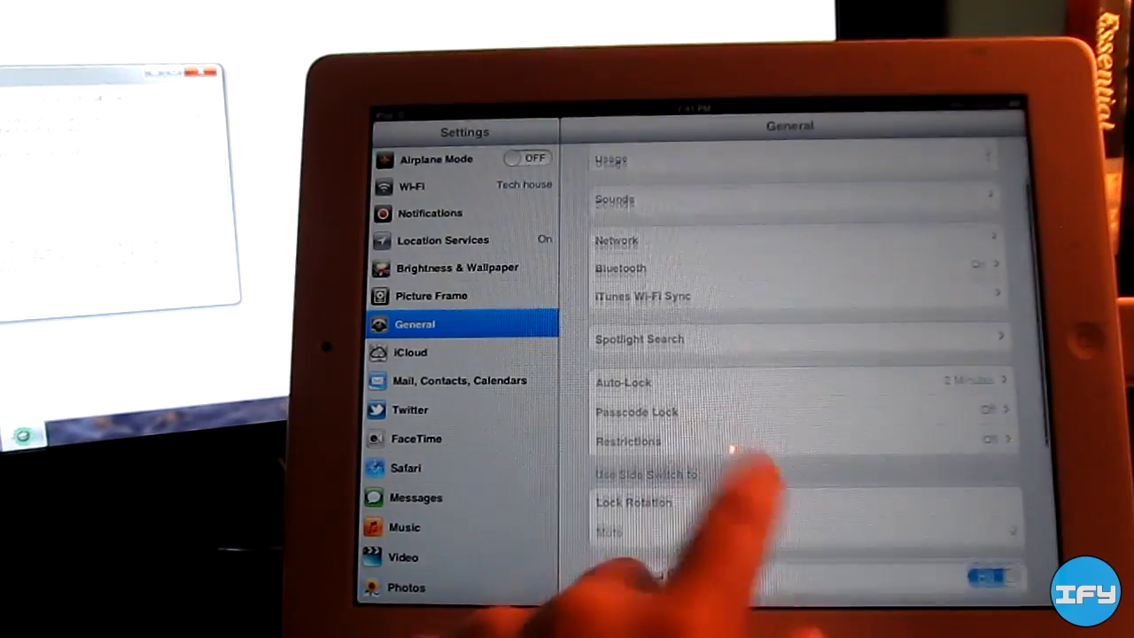
scroll(up, 3)
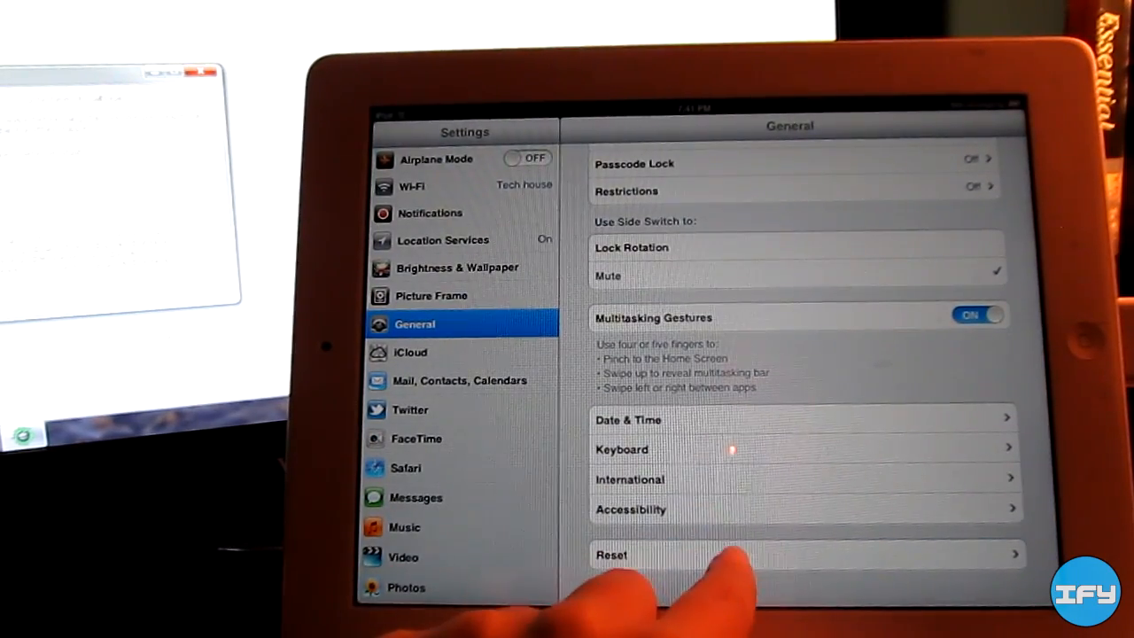
click(789, 552)
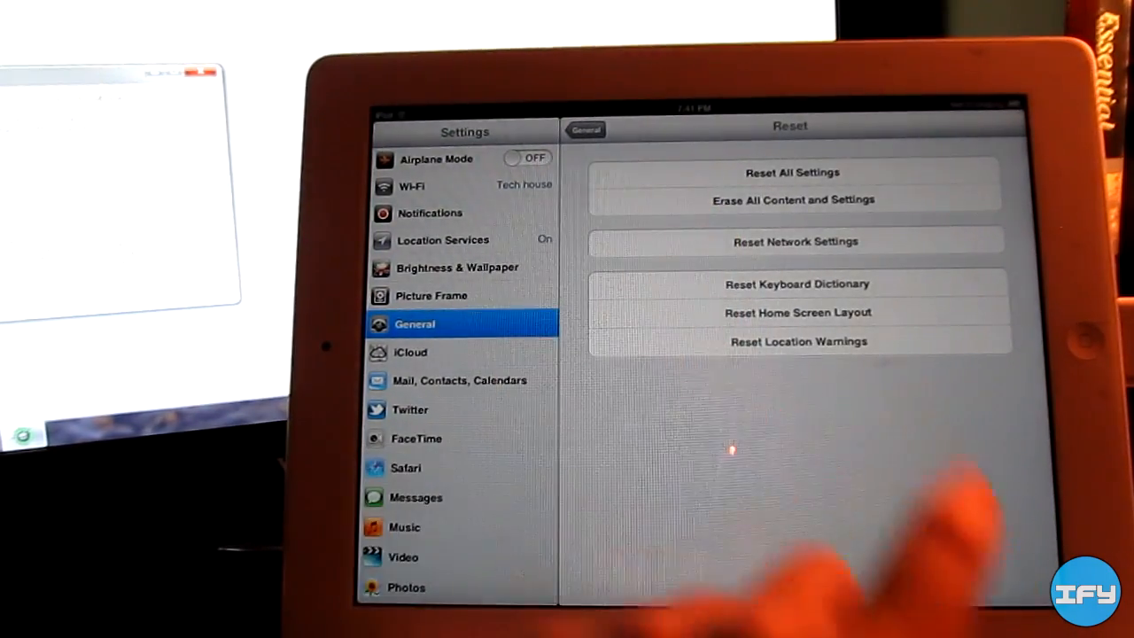